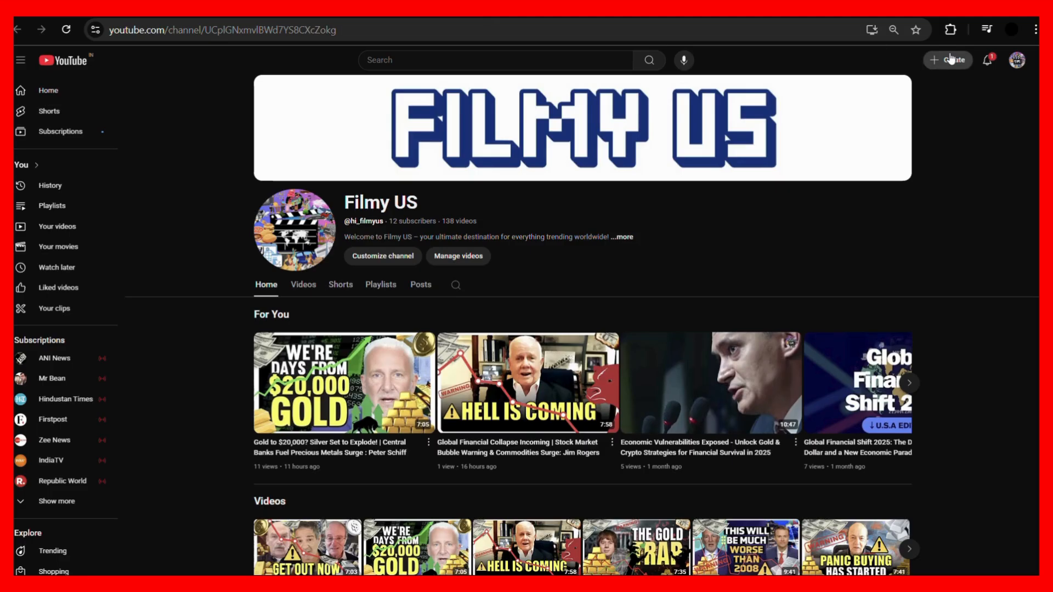
# Choose Upload video from the Create menu on the channel page
pyautogui.click(947, 60)
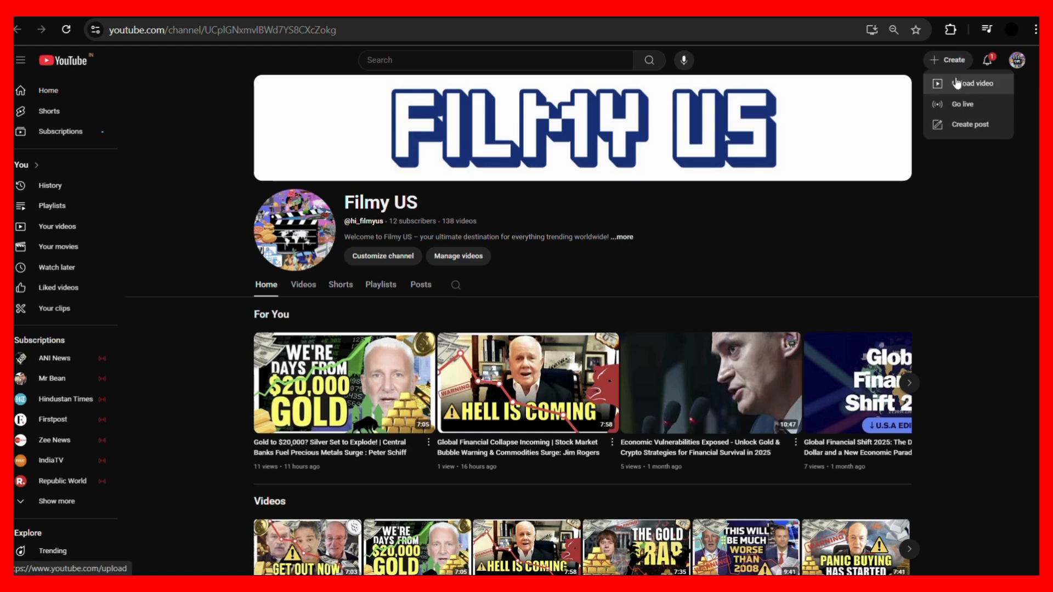
pyautogui.moveTo(965, 100)
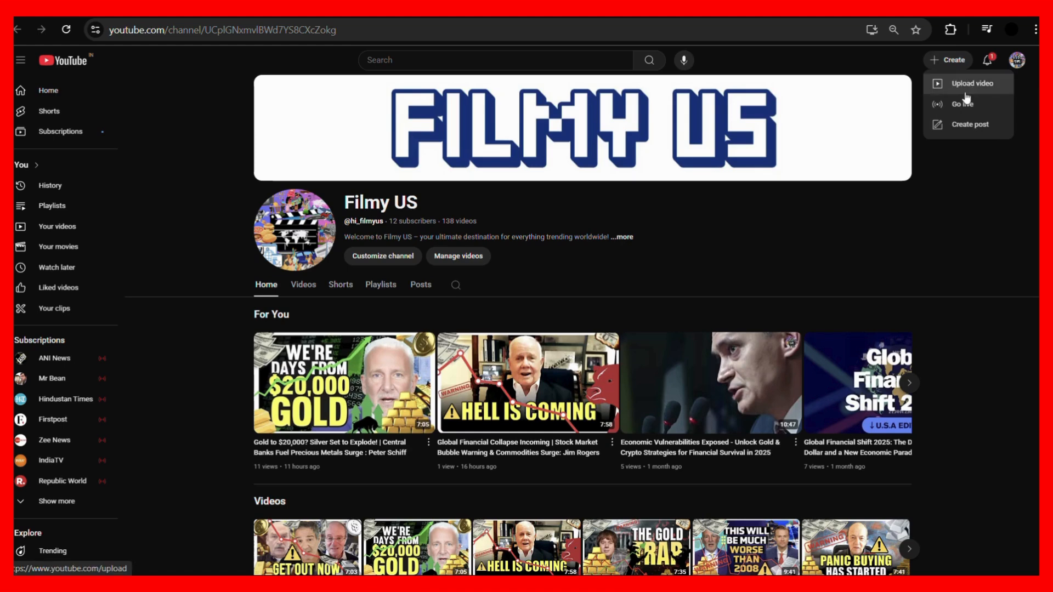
pyautogui.click(972, 82)
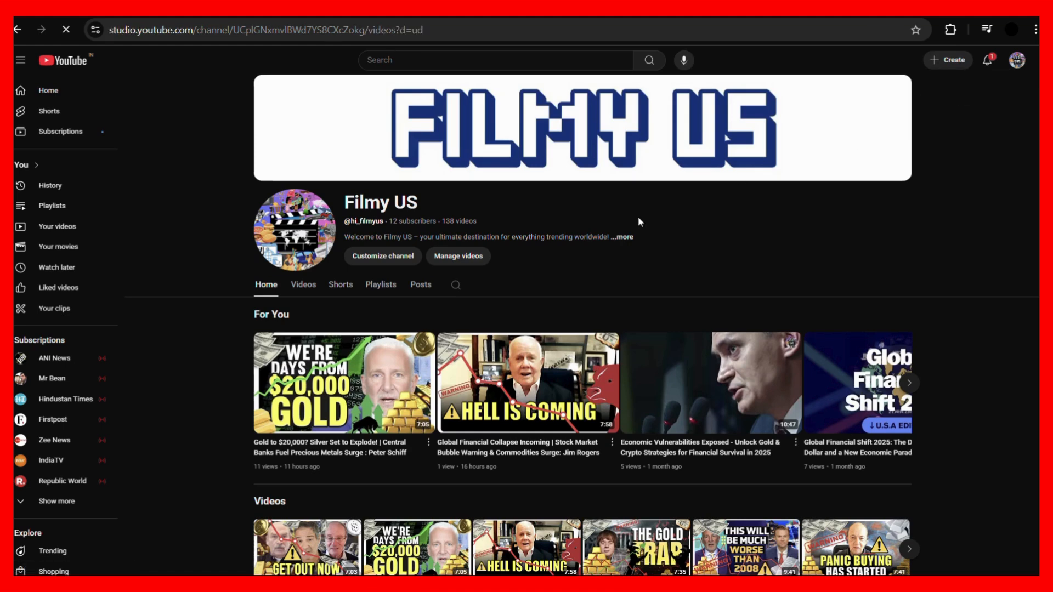
# Select the IT'S STARTED gold-and-silver markets video from the INTERNSHIP folder for upload
pyautogui.click(946, 59)
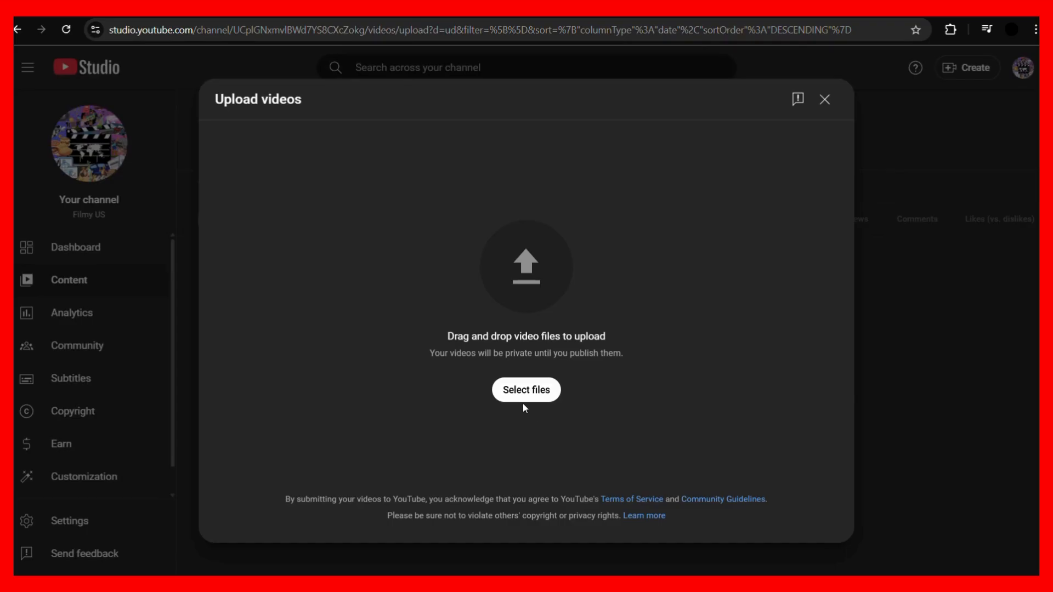
pyautogui.click(526, 389)
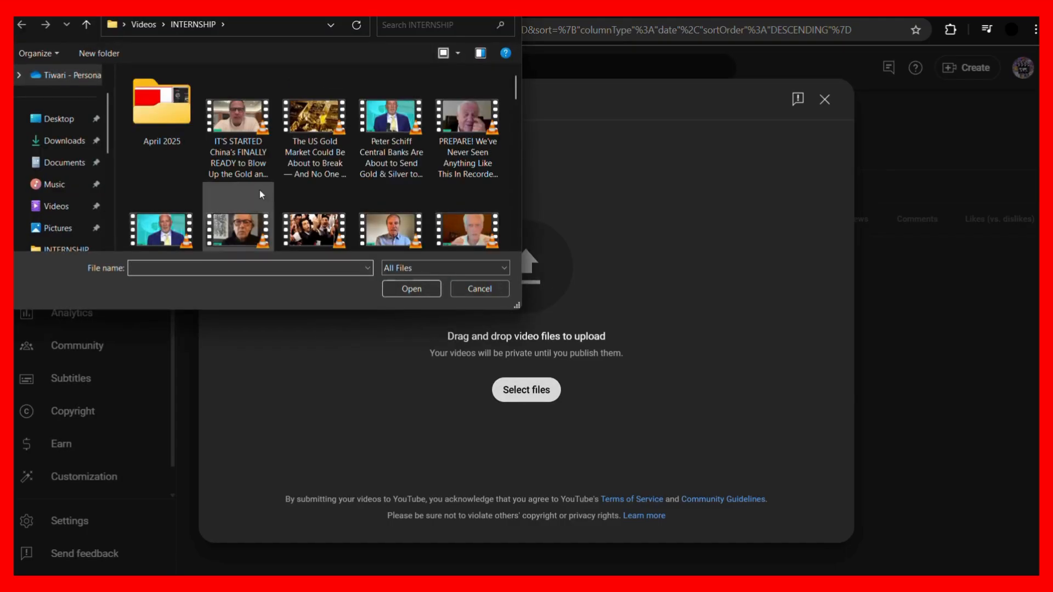
pyautogui.click(238, 124)
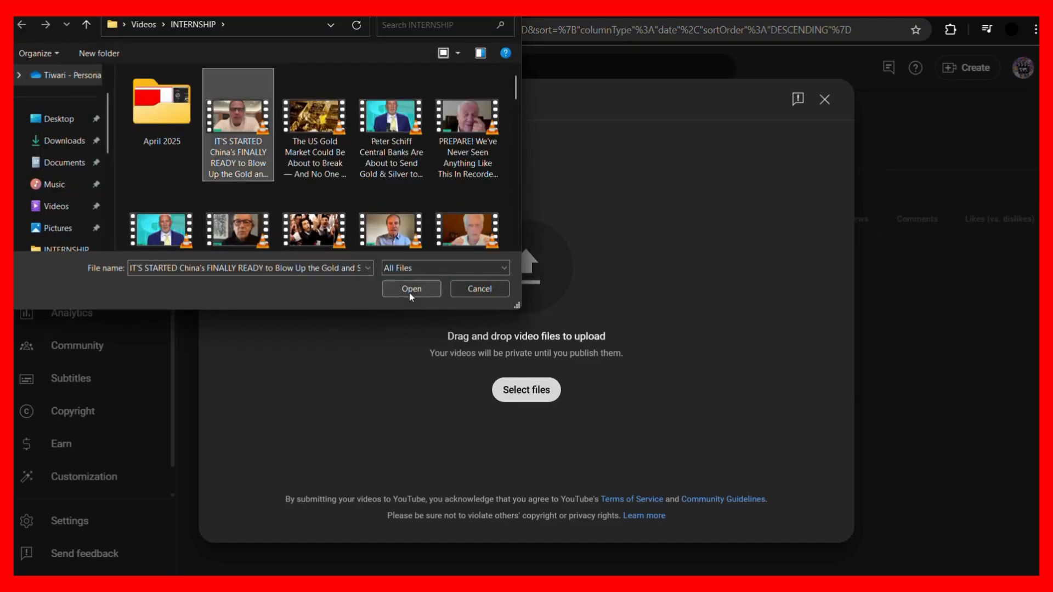
pyautogui.click(410, 289)
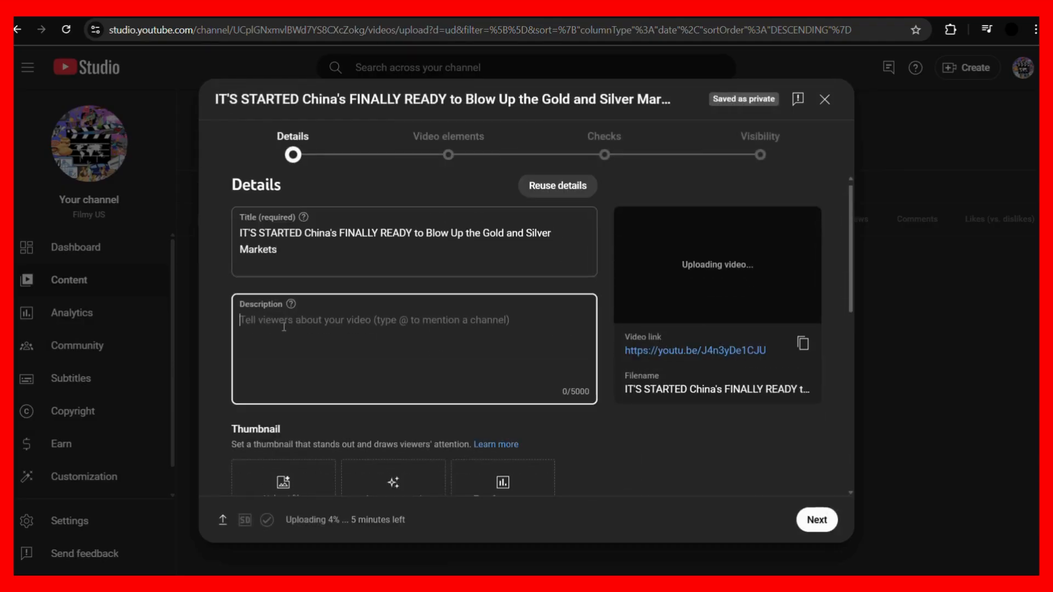
# Advance past Details, Video elements and Checks to the Visibility step
pyautogui.scroll(-3)
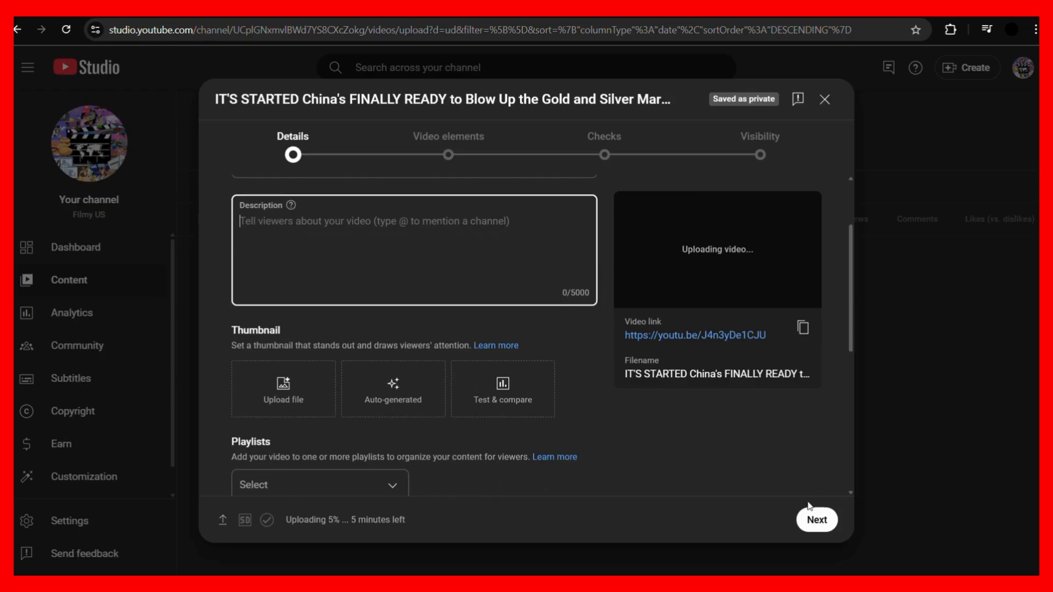
pyautogui.click(816, 519)
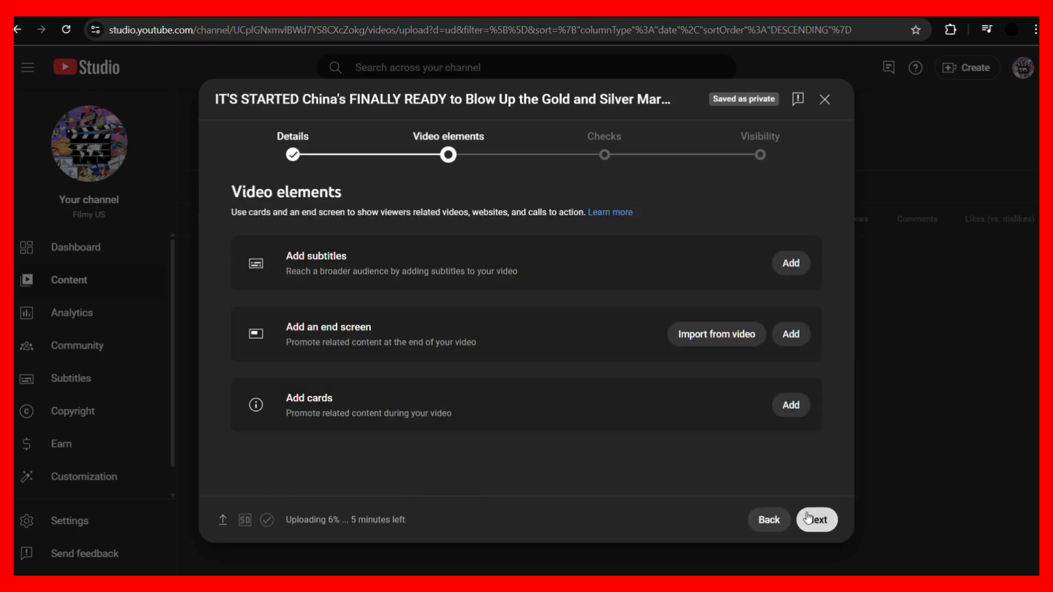
pyautogui.click(816, 519)
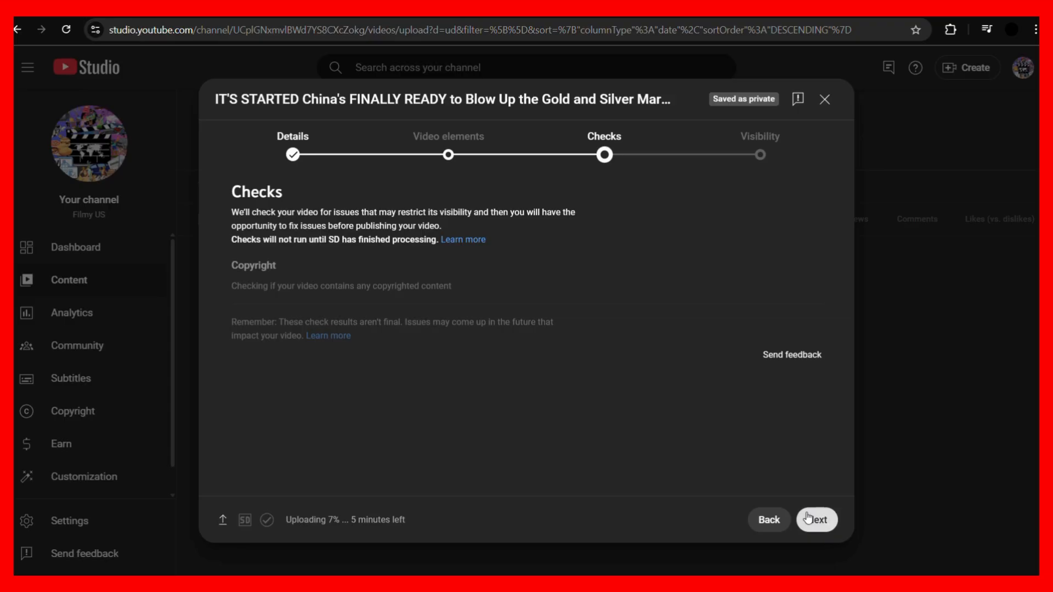
pyautogui.click(816, 519)
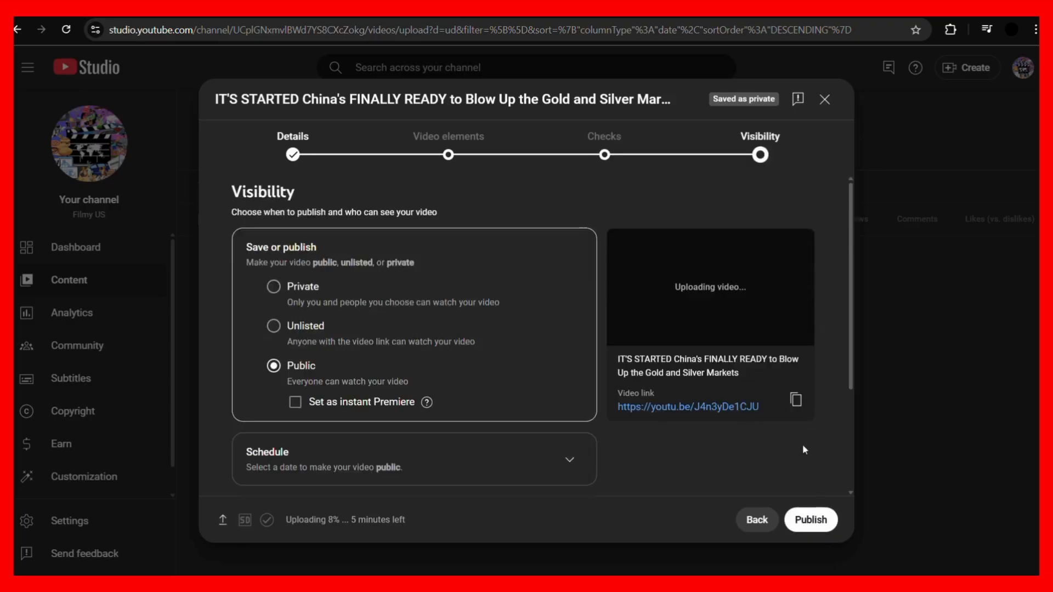
# Set the scheduled publish date to April 22, 2025 in the calendar
pyautogui.scroll(-3)
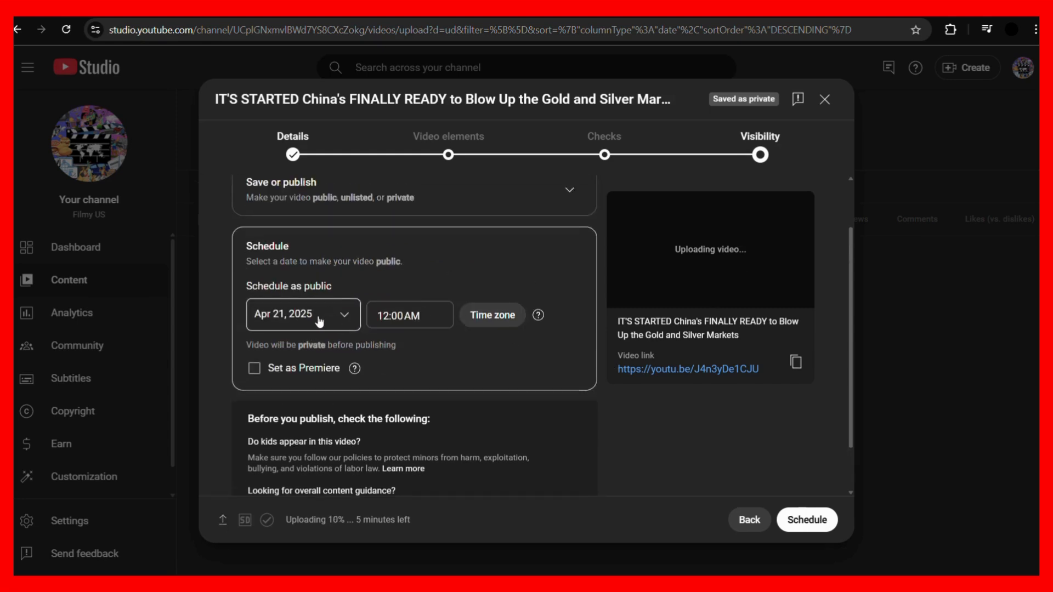
pyautogui.click(303, 314)
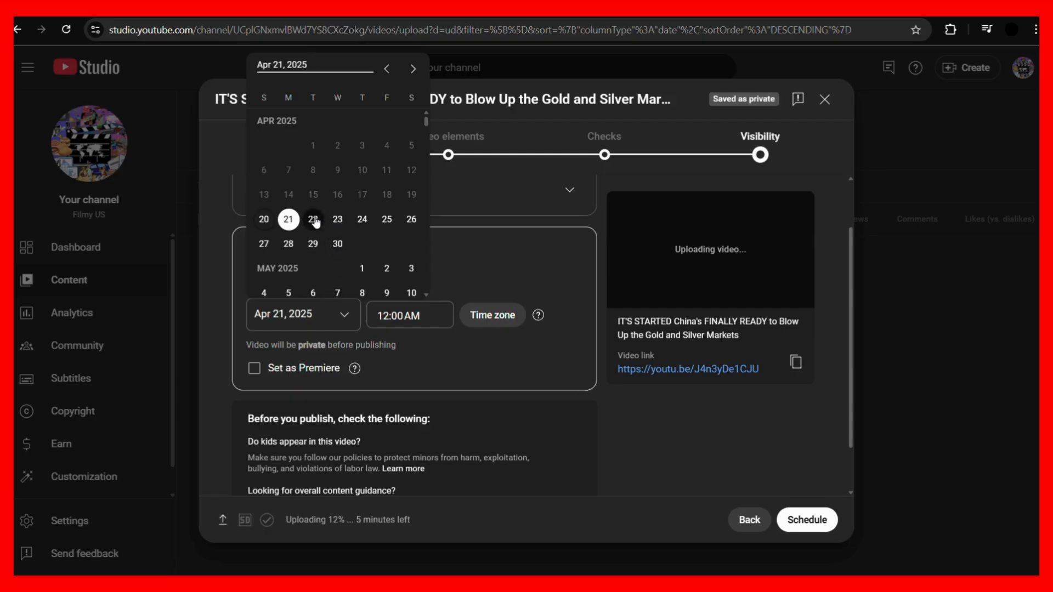
pyautogui.click(312, 220)
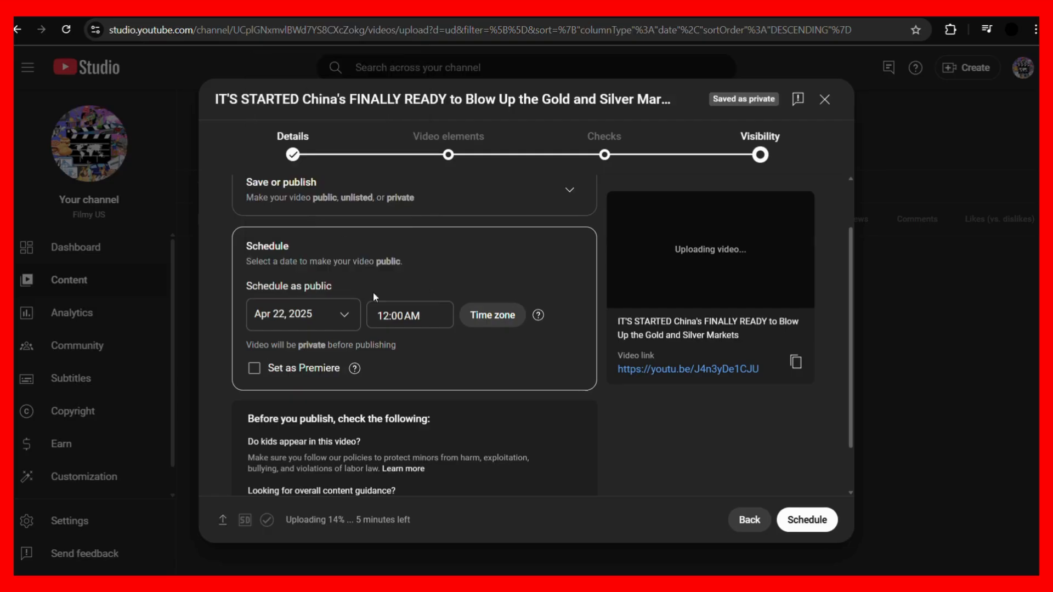
# Pick 3:45 AM from the time list, then edit it to read 3:46 AM
pyautogui.click(409, 315)
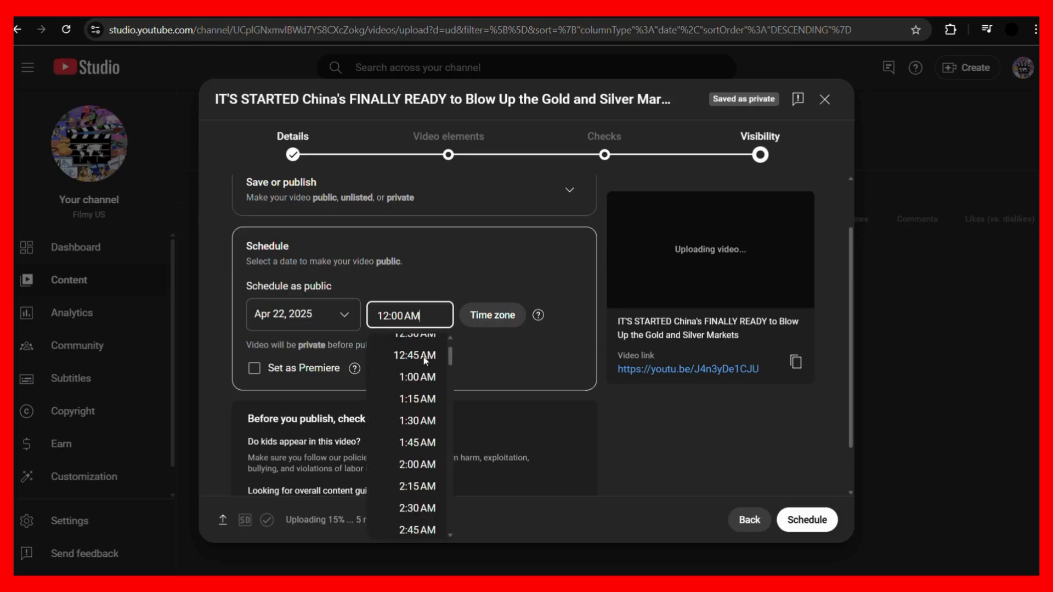
pyautogui.scroll(-3)
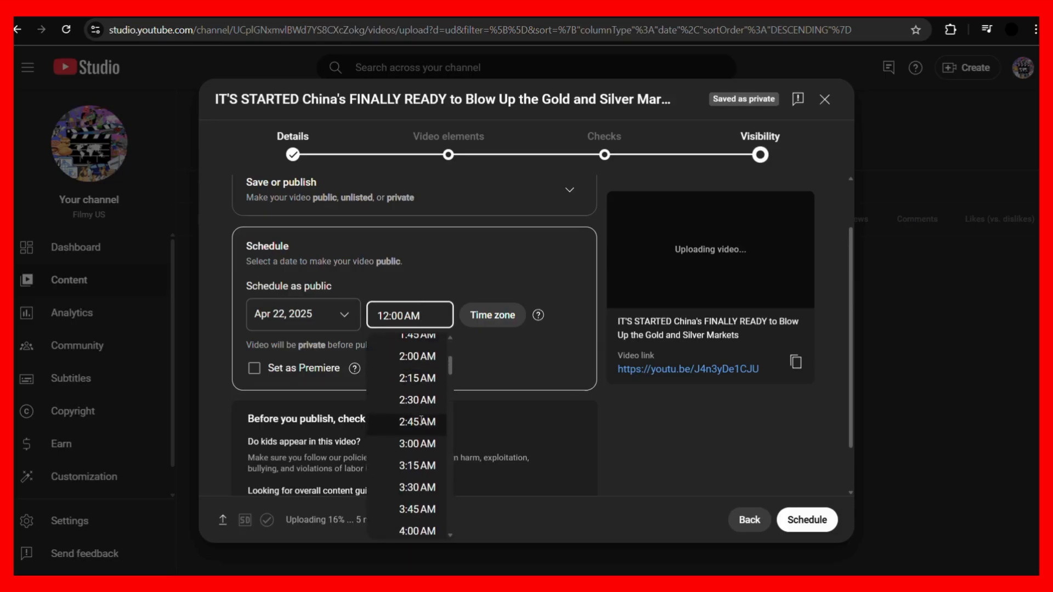
pyautogui.scroll(-3)
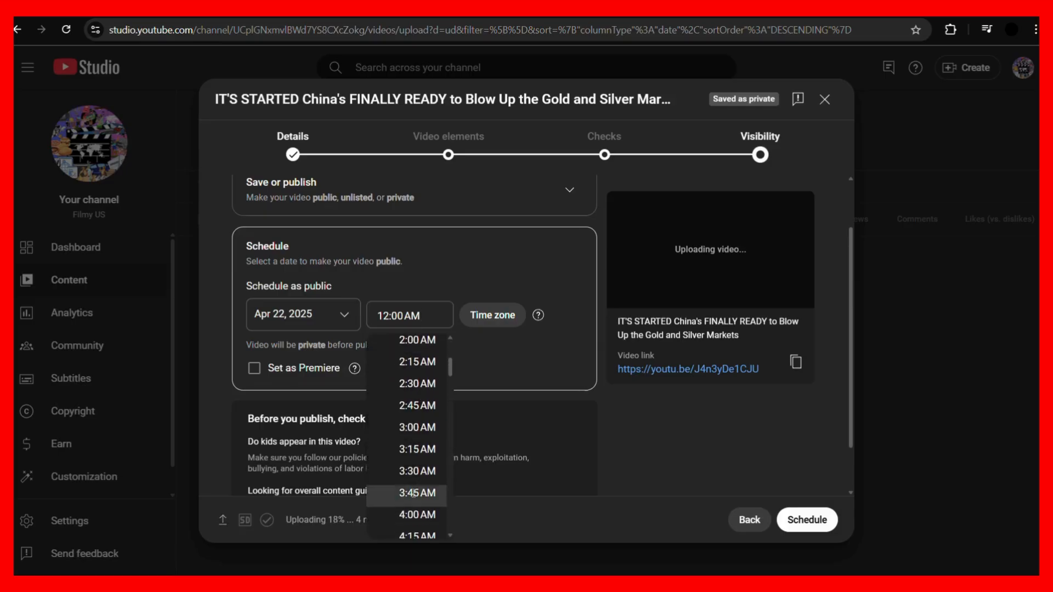
pyautogui.click(417, 492)
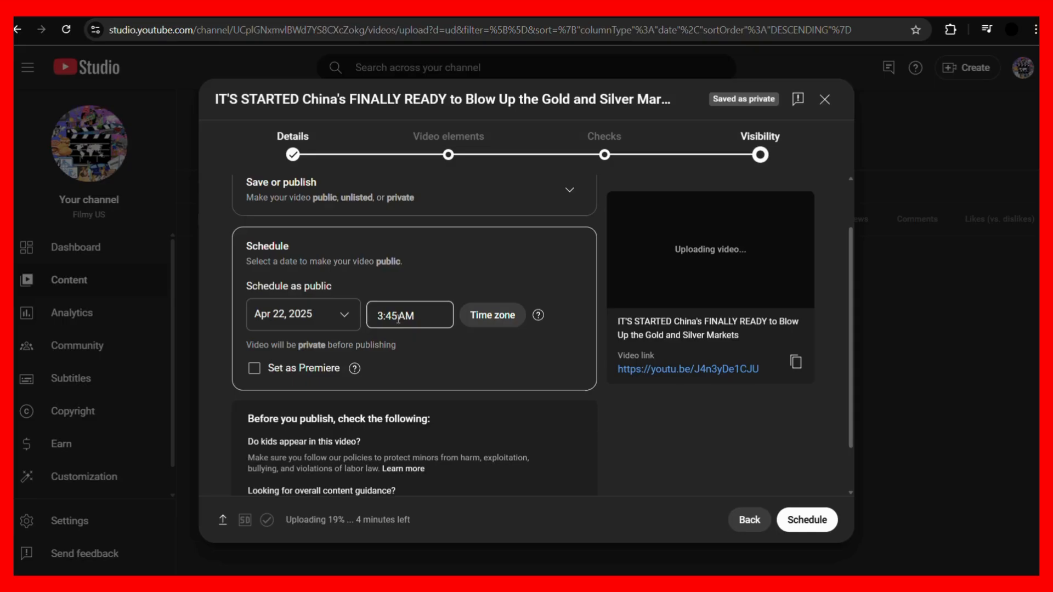
pyautogui.click(409, 315)
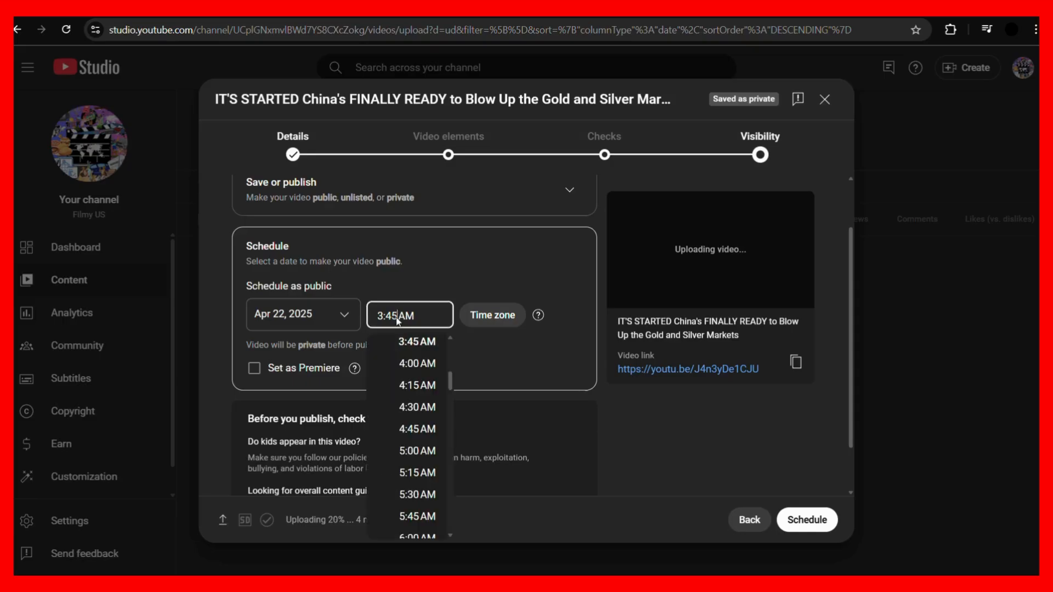
pyautogui.press('Backspace')
pyautogui.write('6')
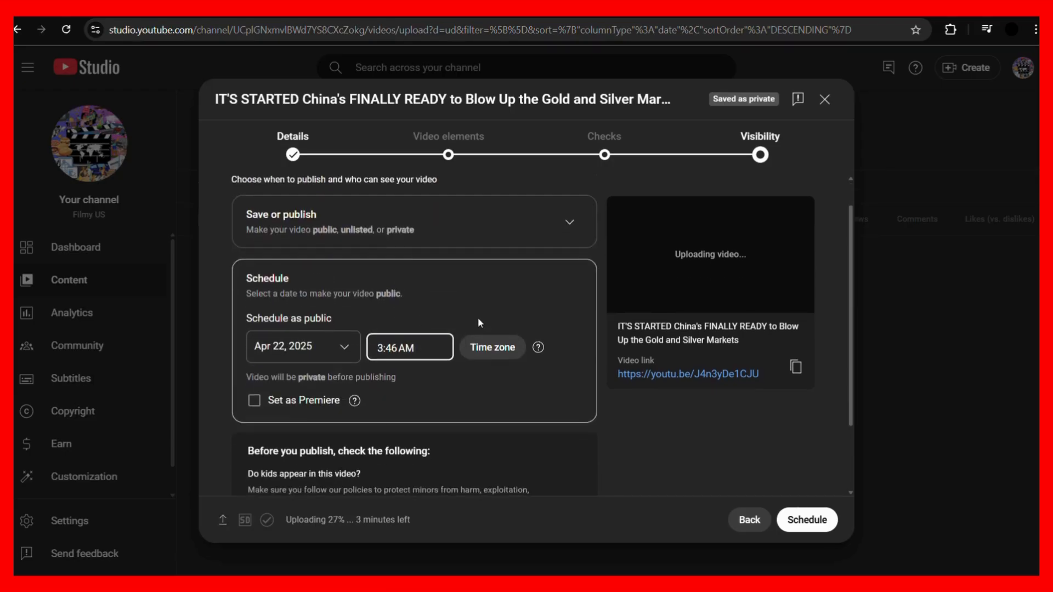
pyautogui.click(492, 348)
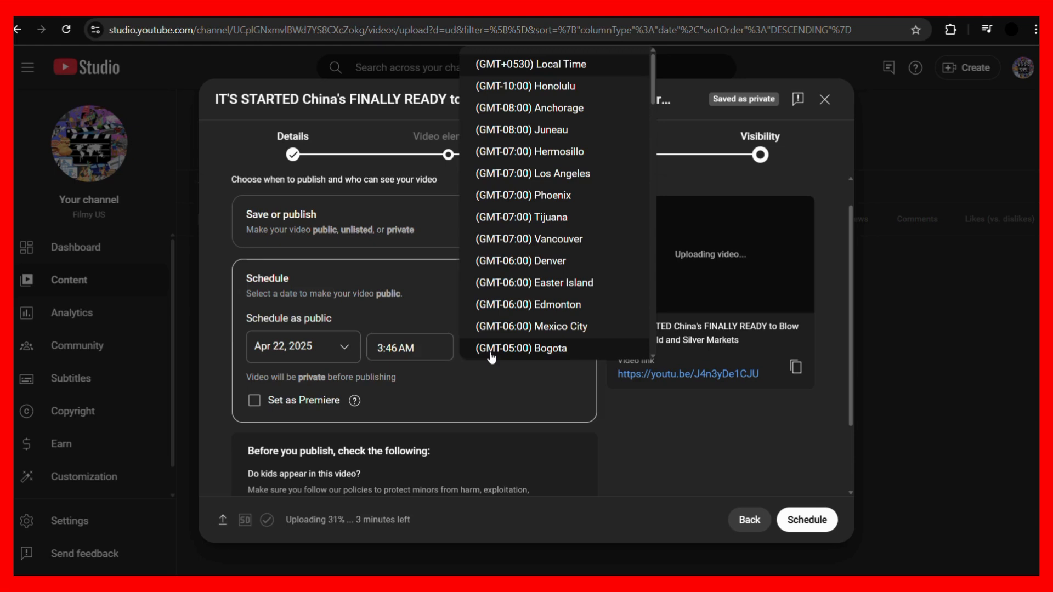
pyautogui.scroll(-3)
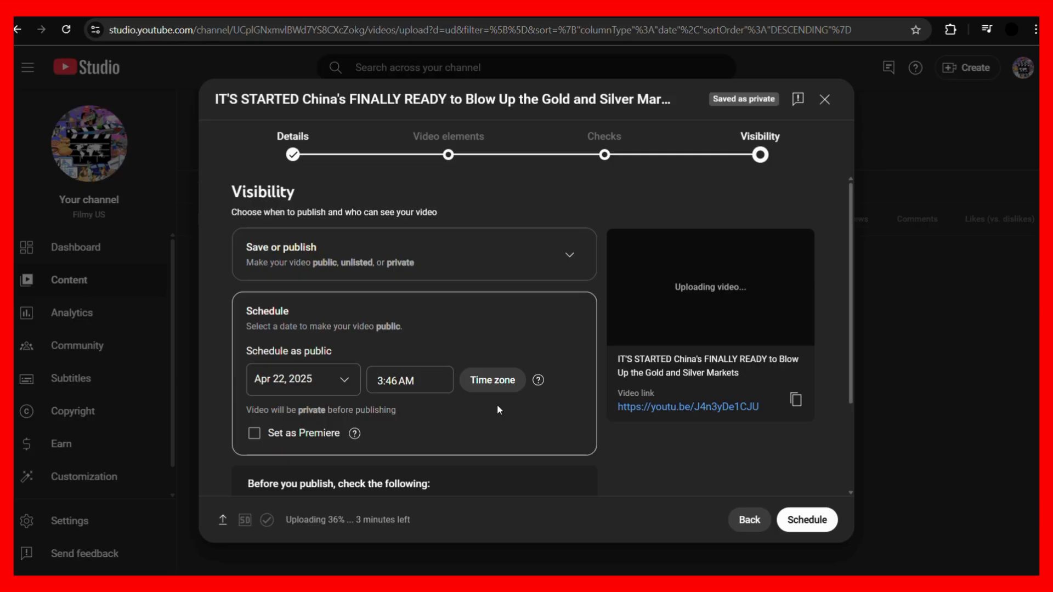
pyautogui.scroll(-3)
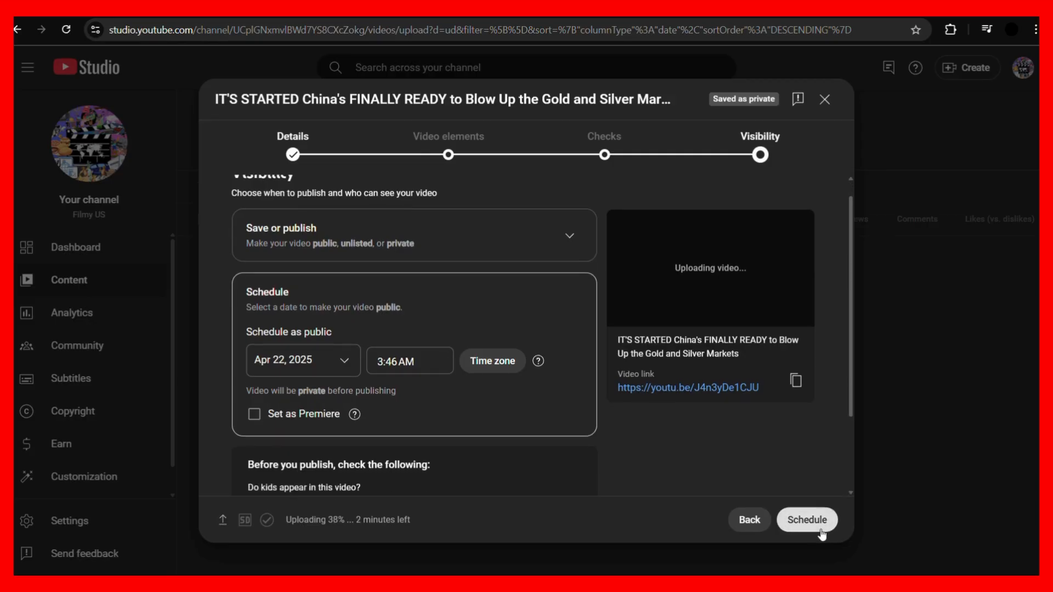
# Confirm the schedule for Apr 22, 2025 at 3:46 AM and close the uploading message
pyautogui.click(806, 520)
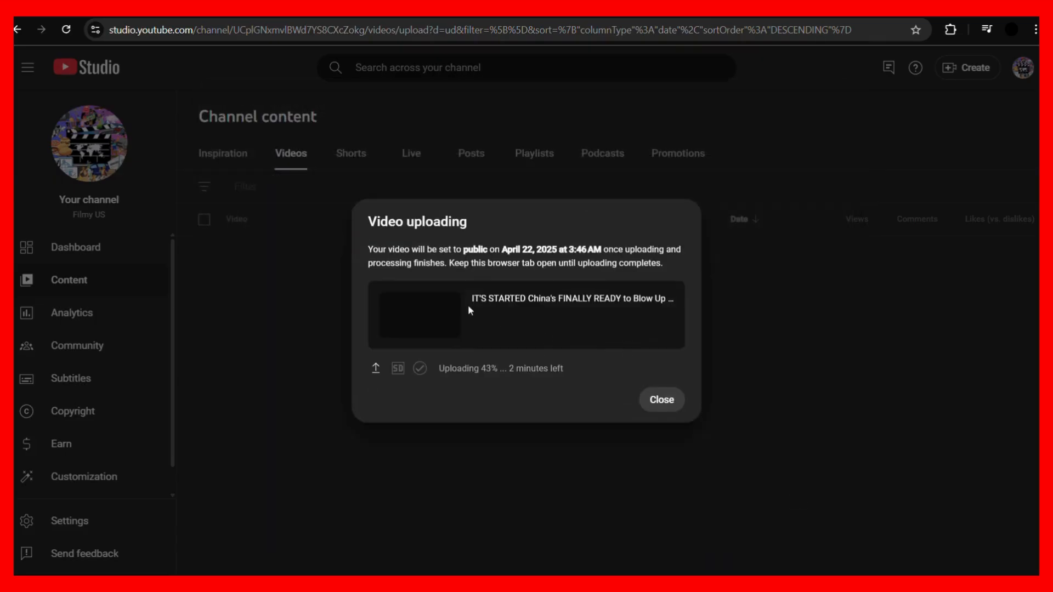
pyautogui.doubleClick(371, 222)
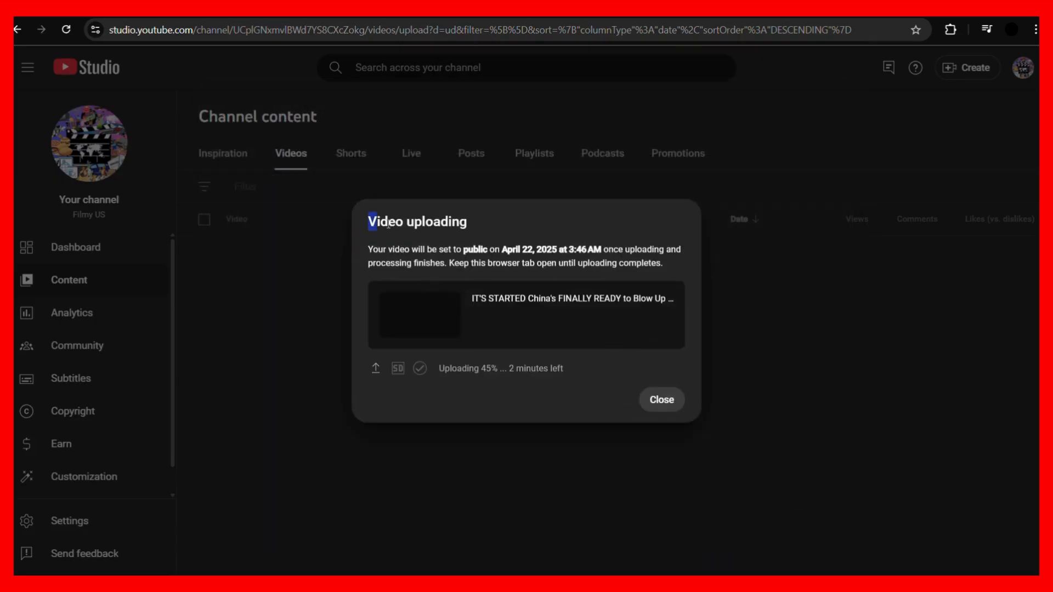
pyautogui.doubleClick(417, 221)
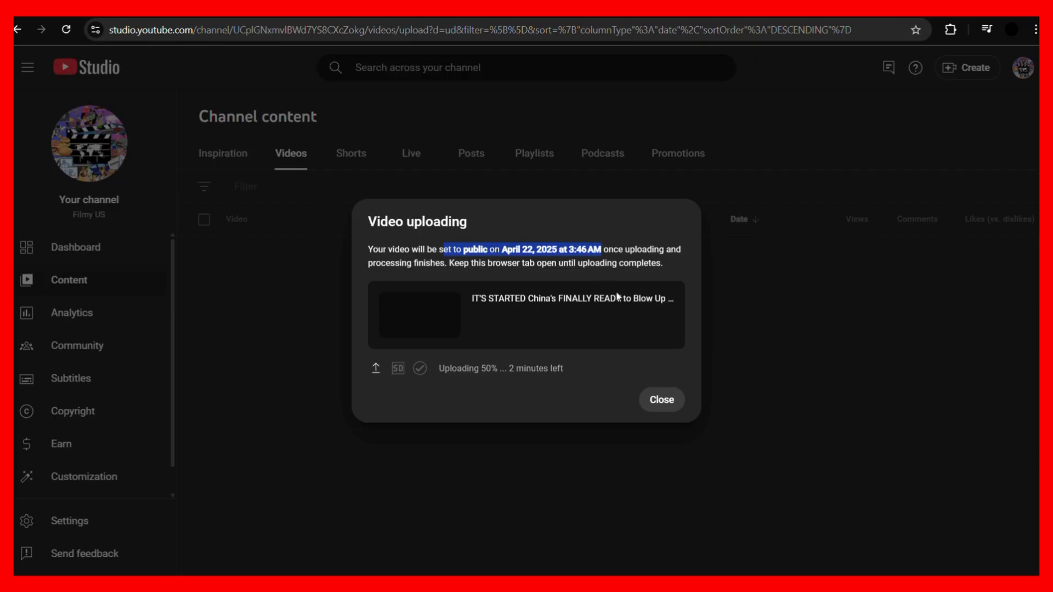
pyautogui.click(660, 399)
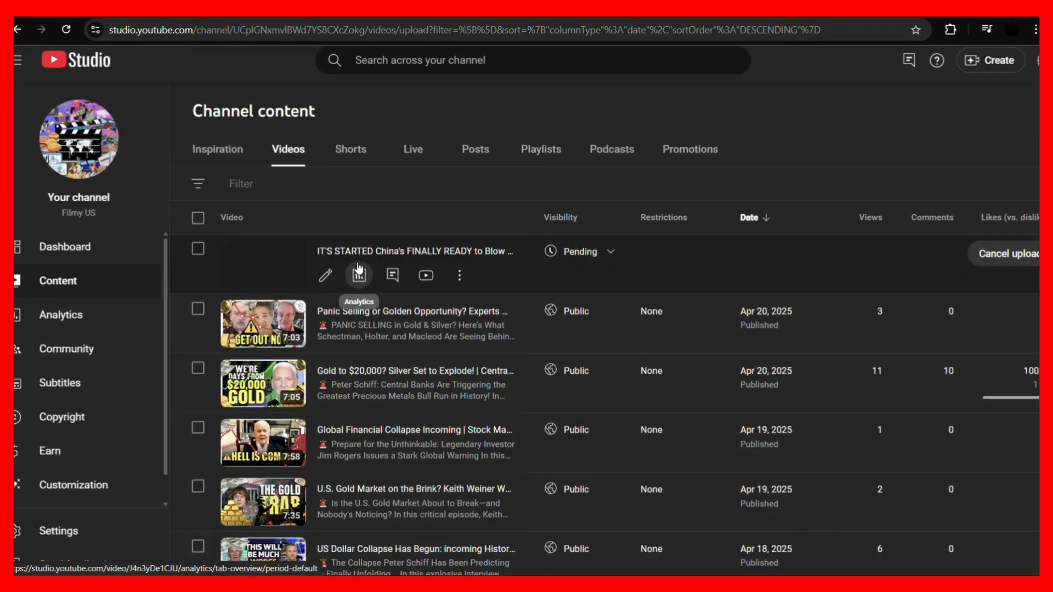
pyautogui.moveTo(627, 250)
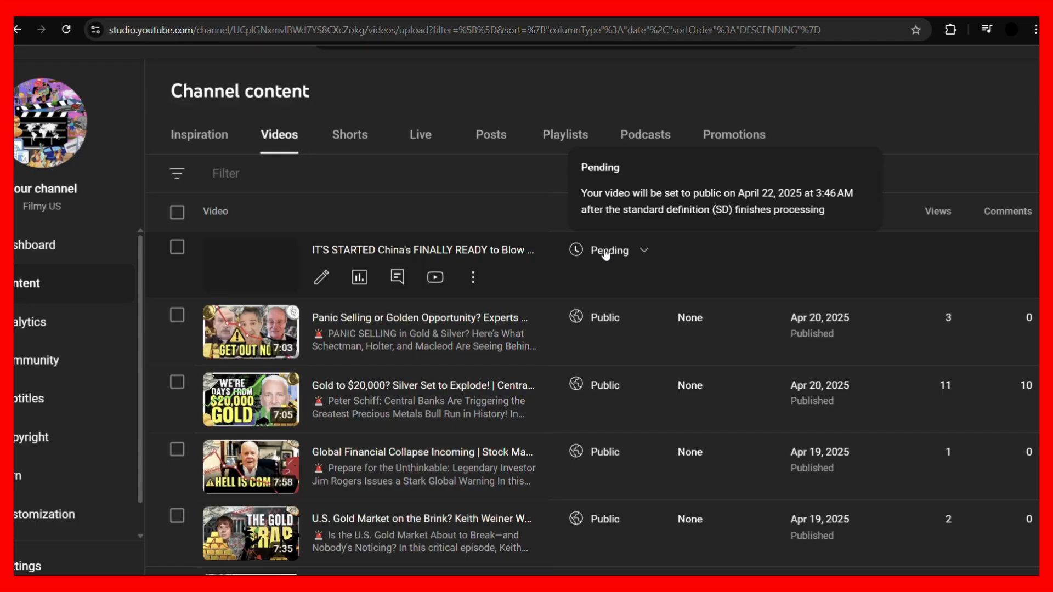
pyautogui.moveTo(601, 253)
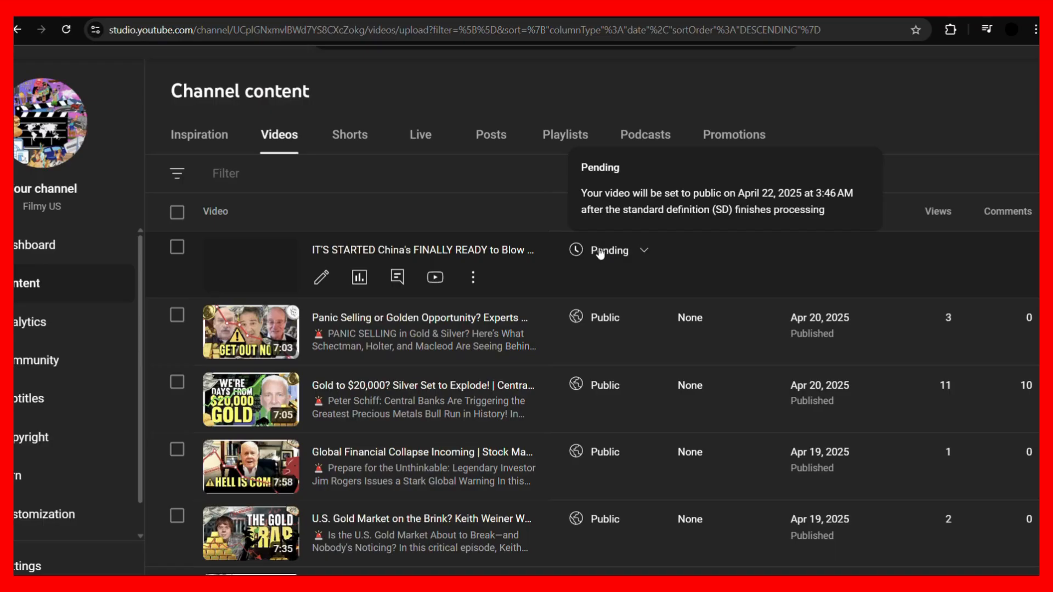